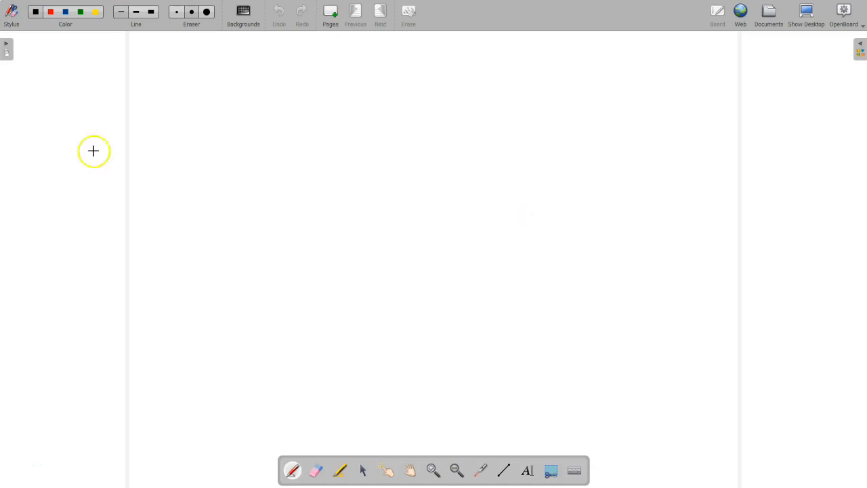
Step: Draw a freehand bell curve with a rising hump and trailing right tail
{"action": "left_click_drag", "start_coordinate": [159, 147], "coordinate": [190, 124]}
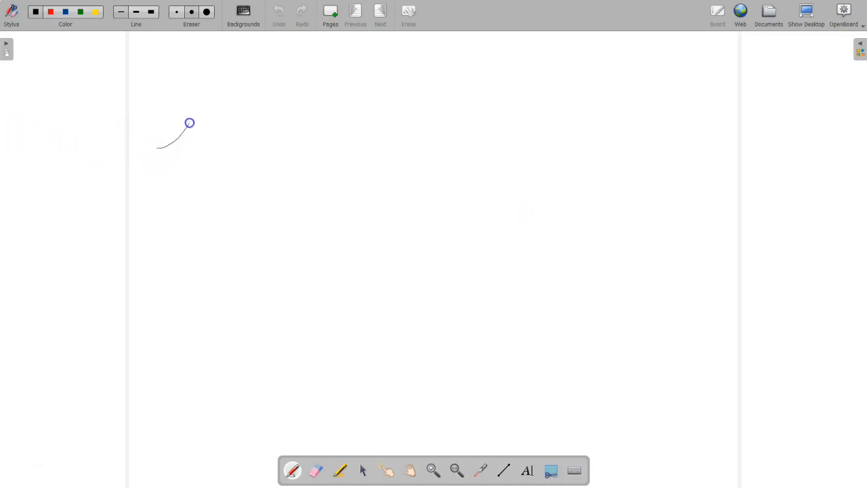
{"action": "left_click_drag", "start_coordinate": [190, 123], "coordinate": [275, 140]}
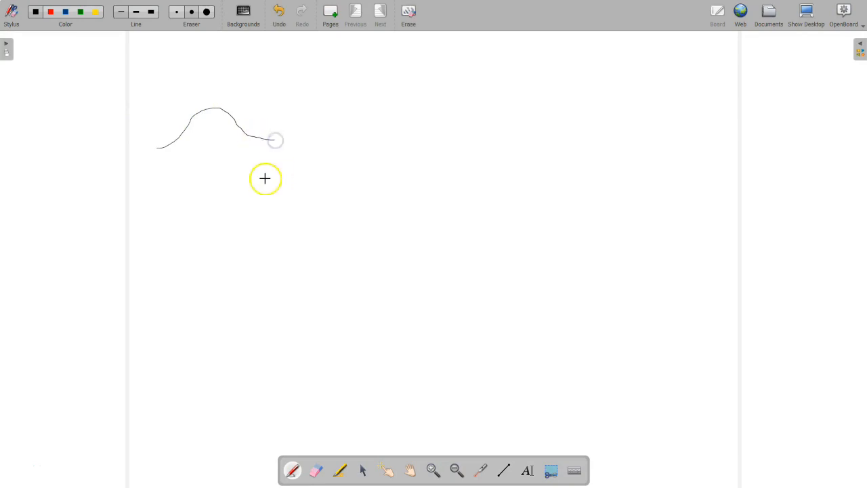
{"action": "mouse_move", "coordinate": [237, 146]}
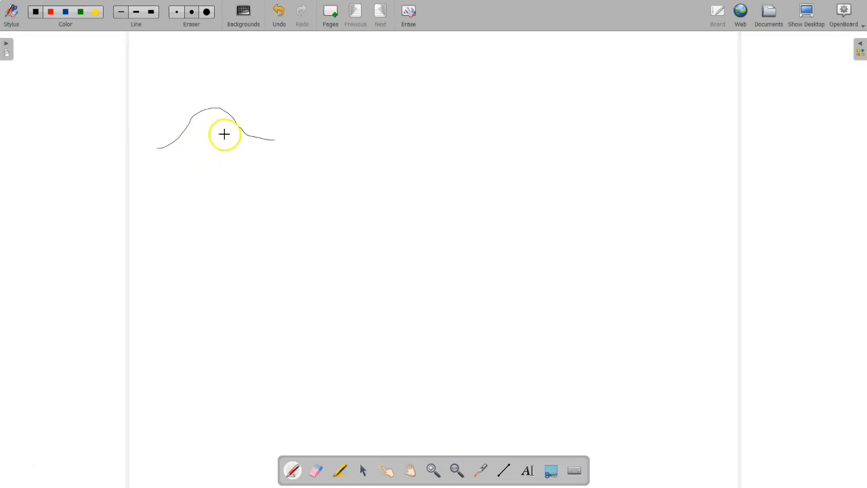
{"action": "mouse_move", "coordinate": [183, 133]}
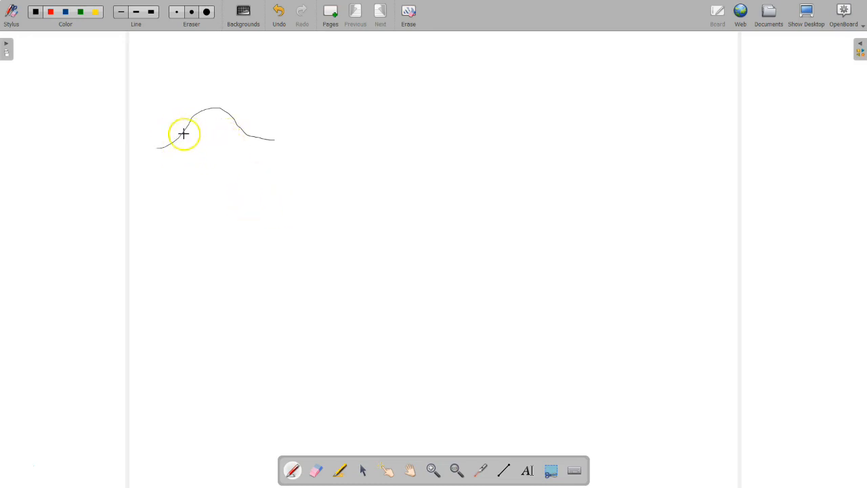
{"action": "mouse_move", "coordinate": [198, 135]}
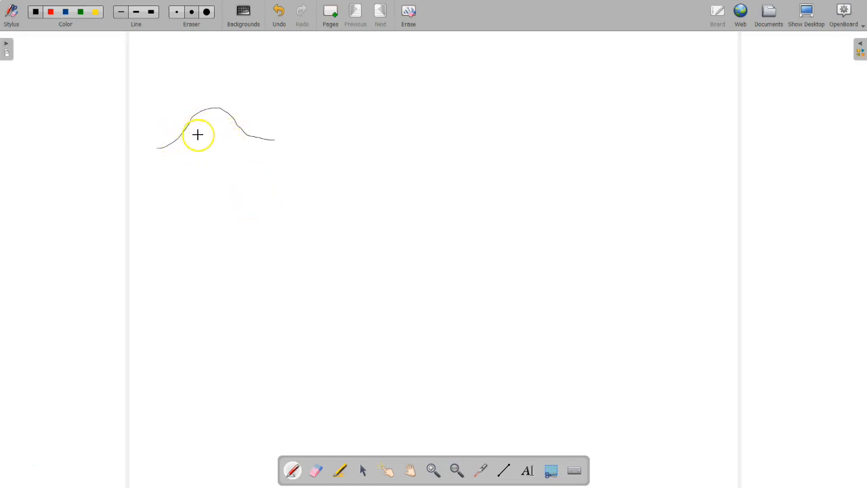
{"action": "mouse_move", "coordinate": [210, 152]}
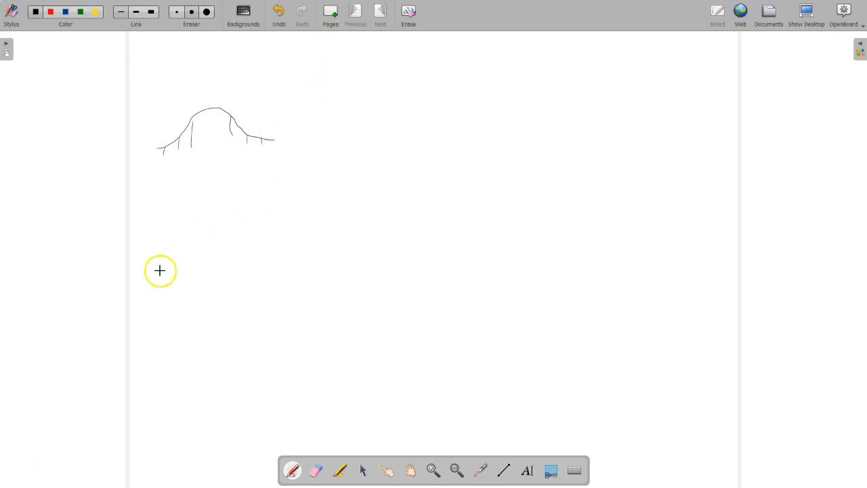
Step: Sketch bar-graph axes and bars below the curve, hatching the middle bar
{"action": "left_click_drag", "start_coordinate": [152, 227], "coordinate": [168, 278]}
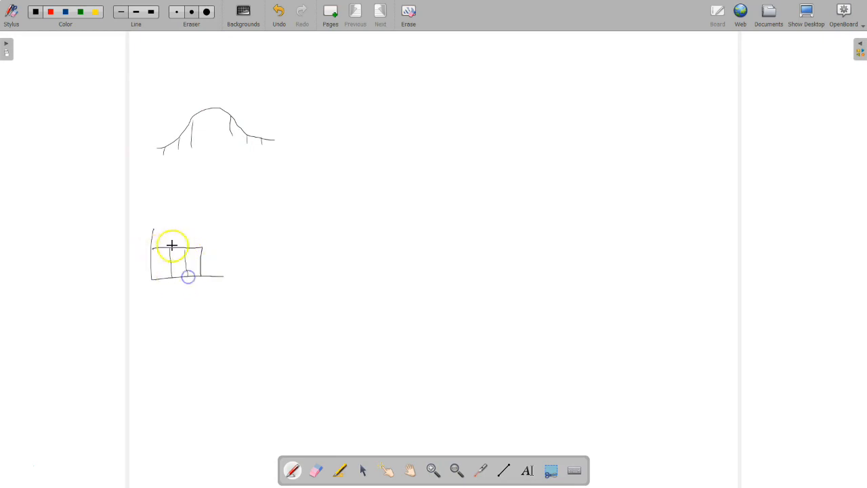
{"action": "left_click_drag", "start_coordinate": [173, 245], "coordinate": [183, 267]}
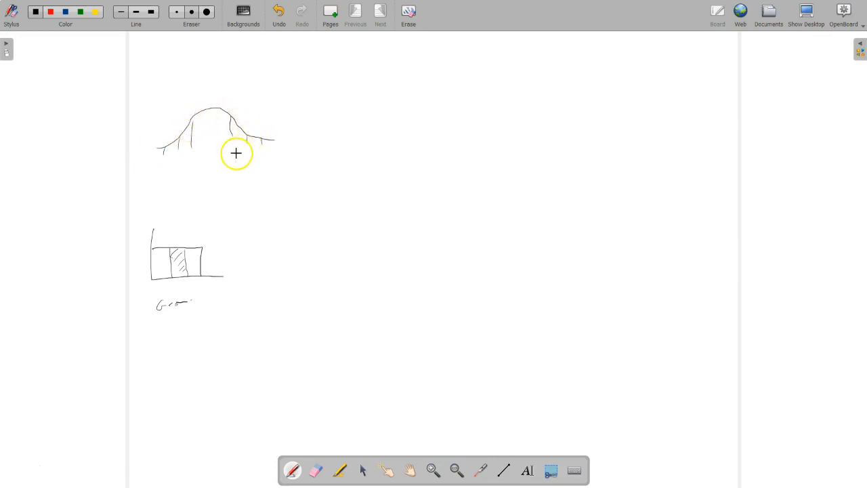
{"action": "mouse_move", "coordinate": [216, 164]}
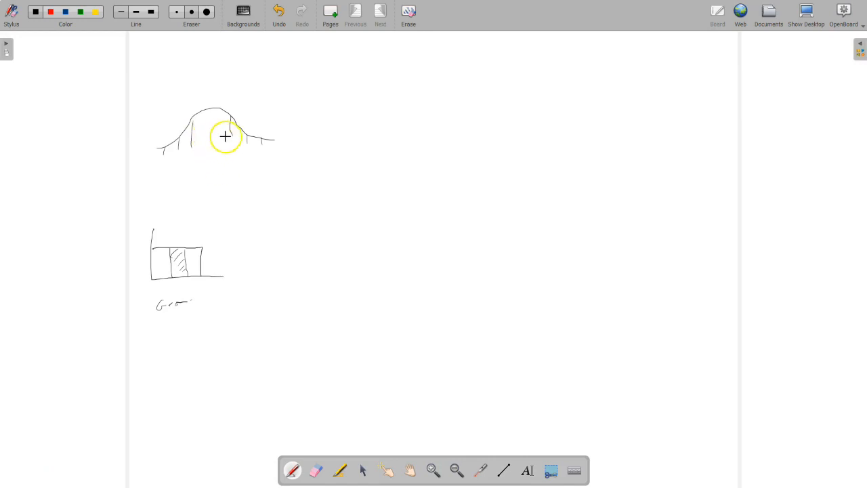
{"action": "mouse_move", "coordinate": [201, 201]}
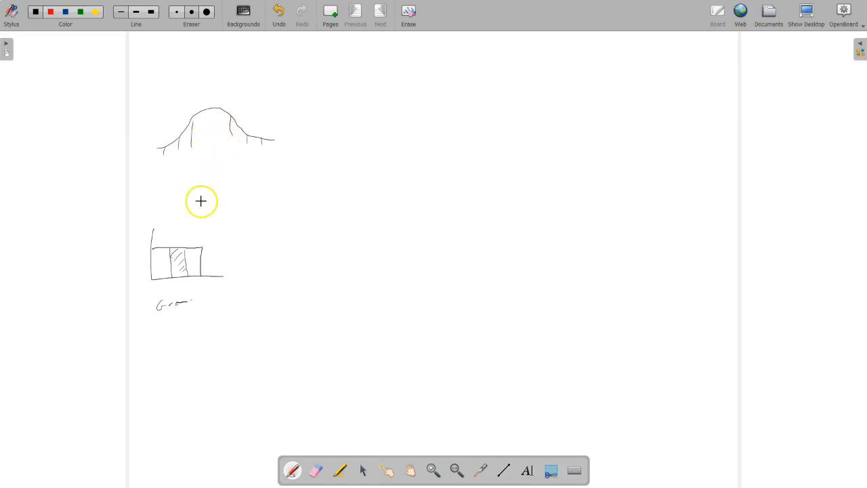
{"action": "mouse_move", "coordinate": [213, 182]}
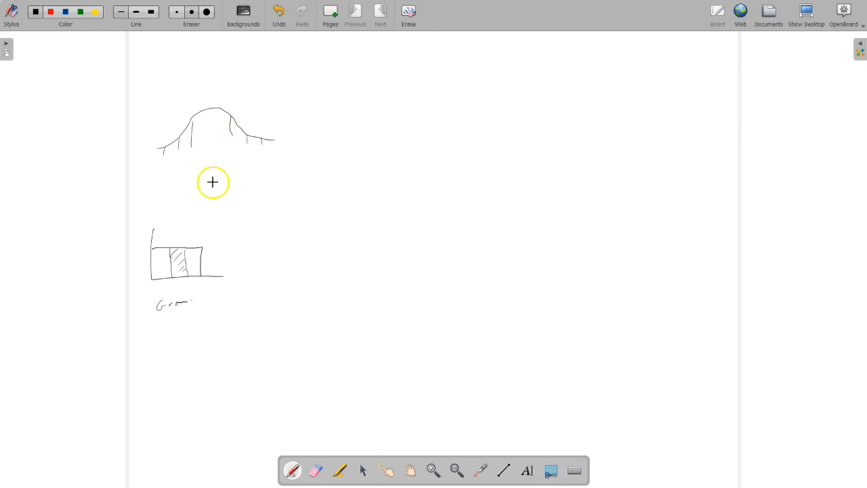
{"action": "mouse_move", "coordinate": [209, 185]}
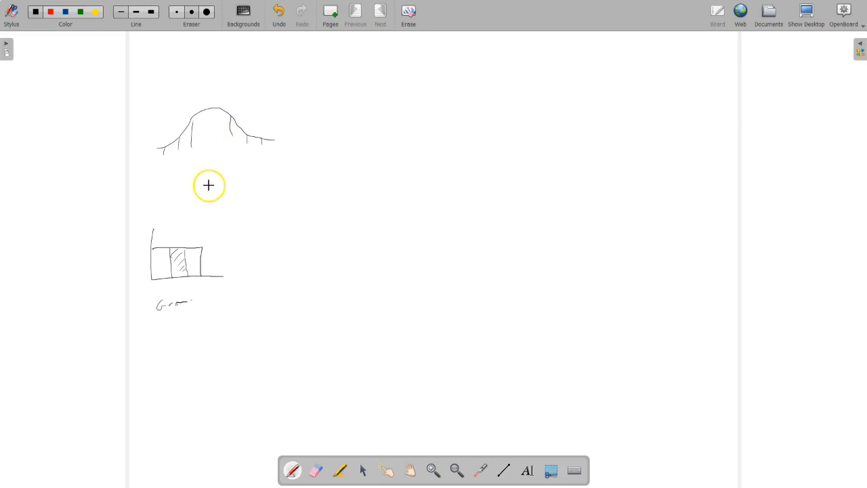
{"action": "mouse_move", "coordinate": [207, 186]}
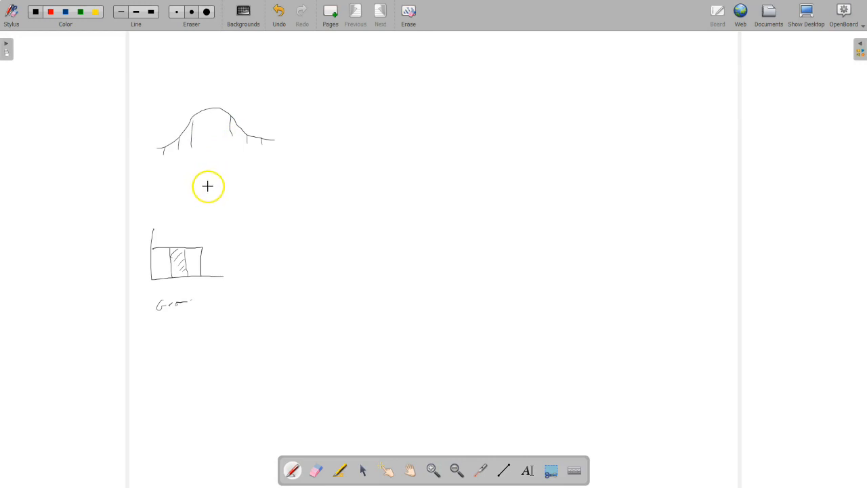
{"action": "mouse_move", "coordinate": [216, 158]}
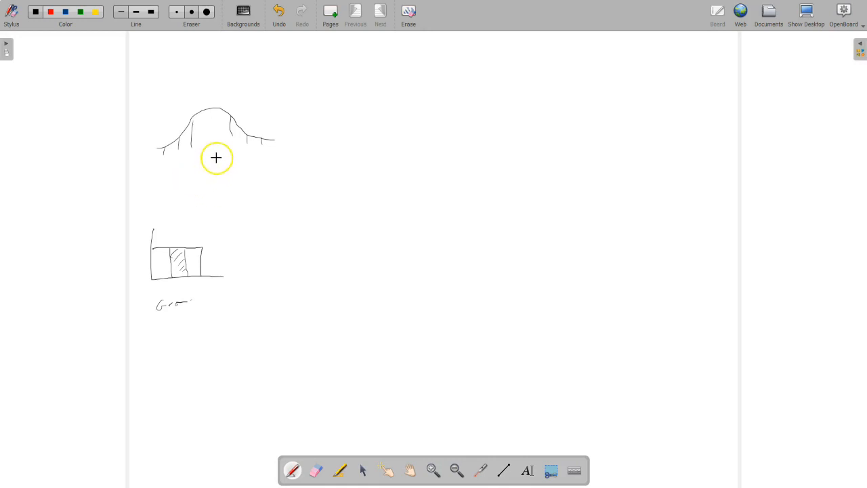
{"action": "mouse_move", "coordinate": [233, 138]}
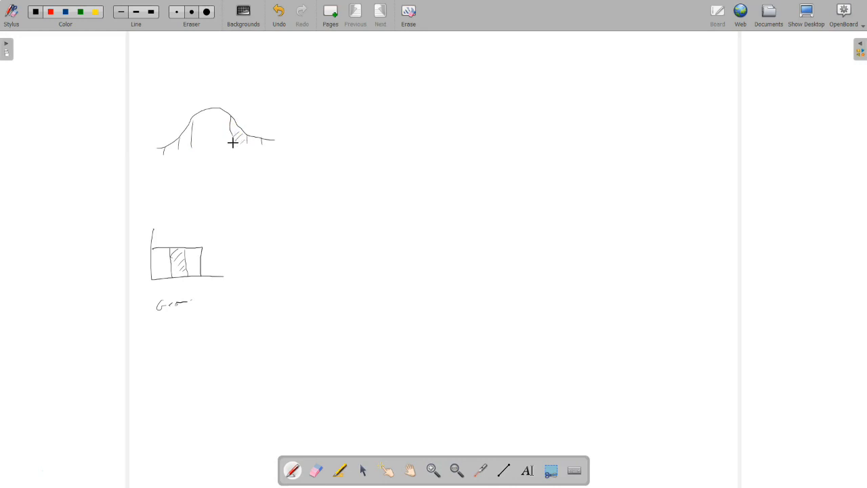
Step: Handwrite the integral from a to b of f(x)dx beside the curve
{"action": "left_click_drag", "start_coordinate": [254, 173], "coordinate": [278, 196]}
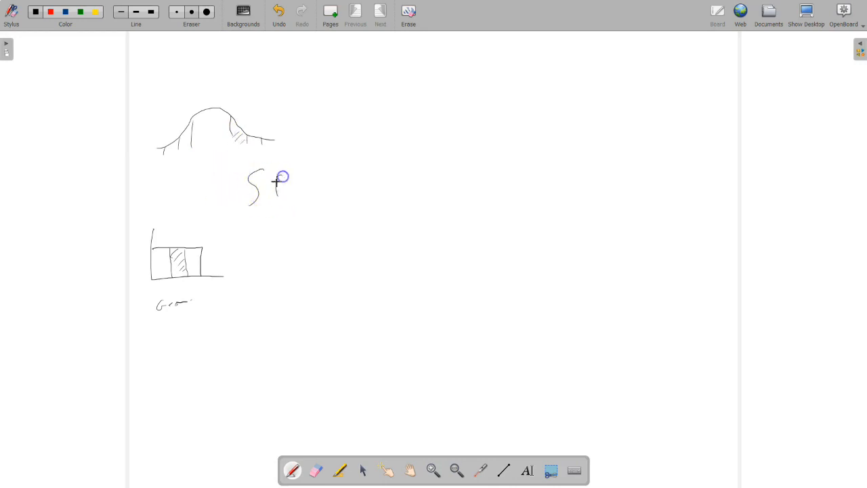
{"action": "left_click_drag", "start_coordinate": [274, 188], "coordinate": [318, 188]}
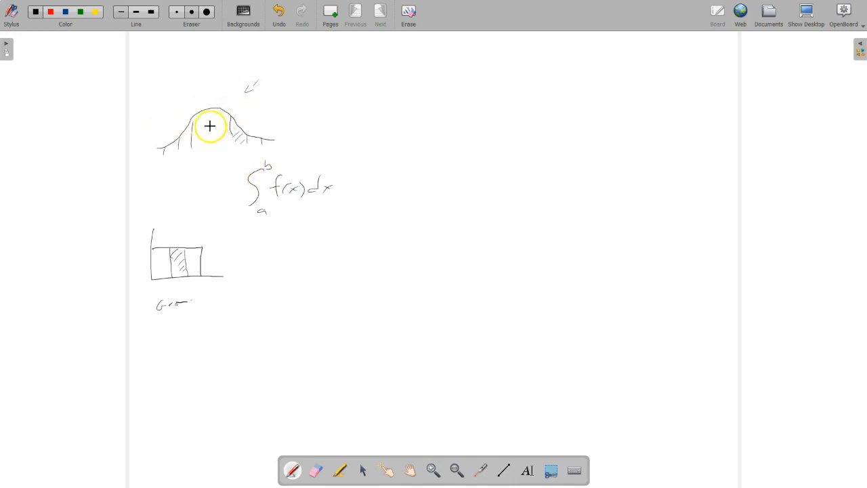
{"action": "mouse_move", "coordinate": [213, 135]}
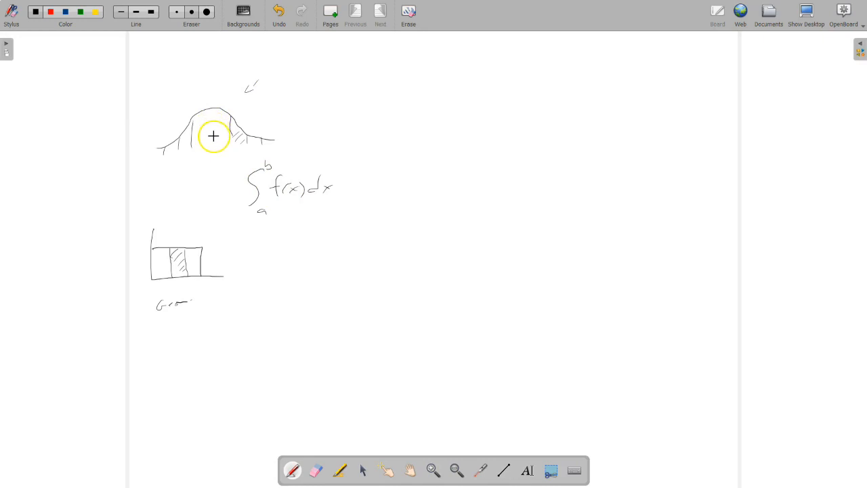
{"action": "mouse_move", "coordinate": [213, 140]}
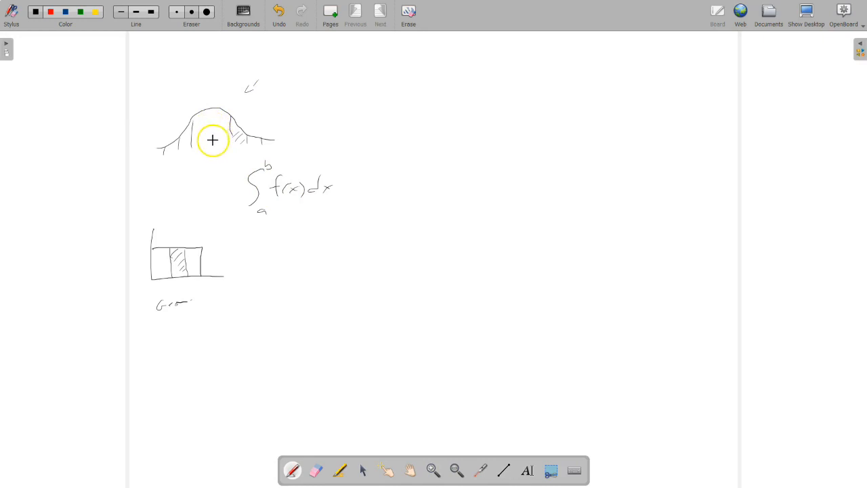
{"action": "mouse_move", "coordinate": [265, 188]}
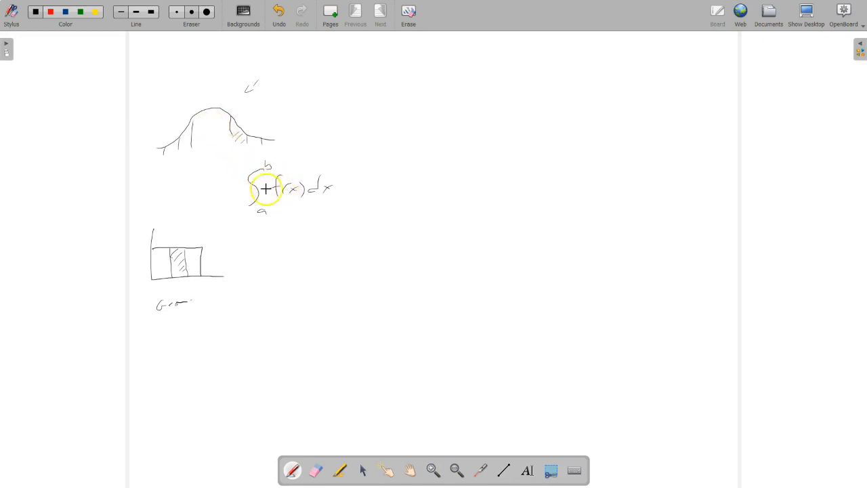
{"action": "mouse_move", "coordinate": [214, 114]}
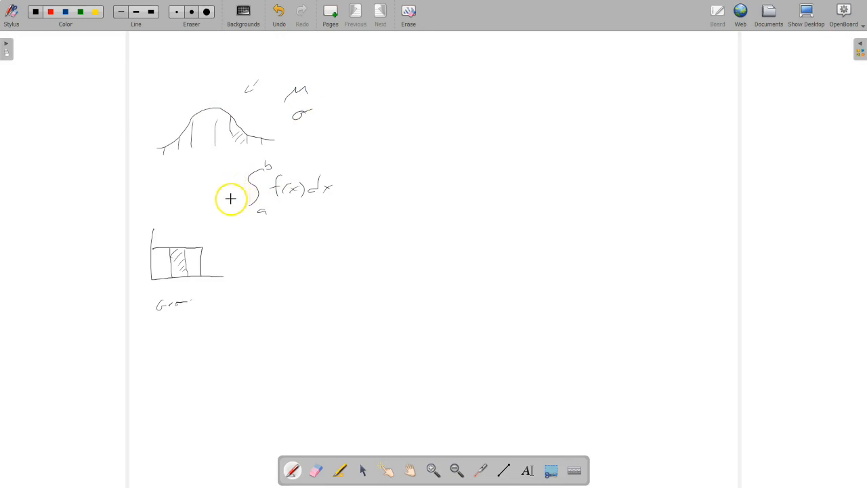
{"action": "mouse_move", "coordinate": [457, 126]}
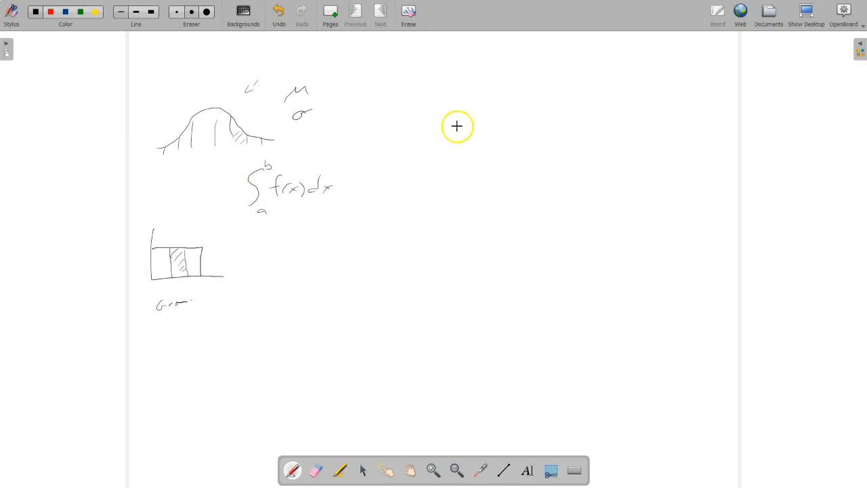
Step: Draw a second bell curve labeled N(0,1) at the top right, with notes beside it
{"action": "left_click_drag", "start_coordinate": [457, 125], "coordinate": [529, 68]}
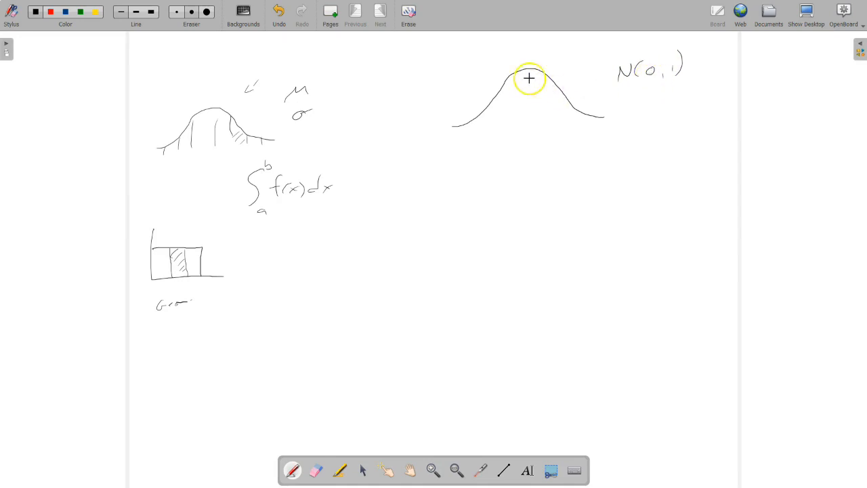
{"action": "left_click_drag", "start_coordinate": [529, 79], "coordinate": [523, 129]}
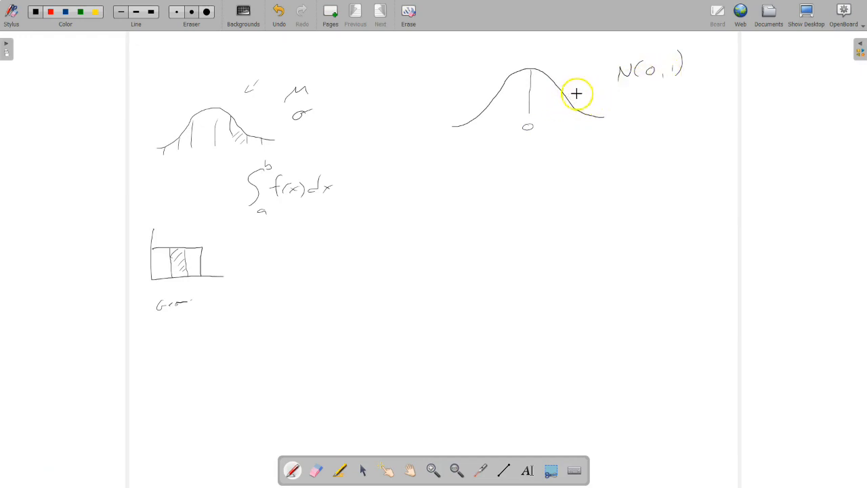
{"action": "mouse_move", "coordinate": [510, 136]}
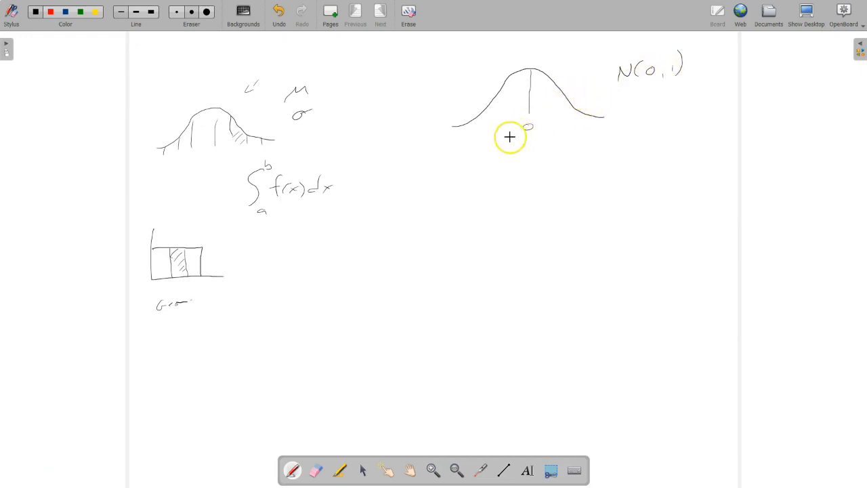
{"action": "mouse_move", "coordinate": [510, 113]}
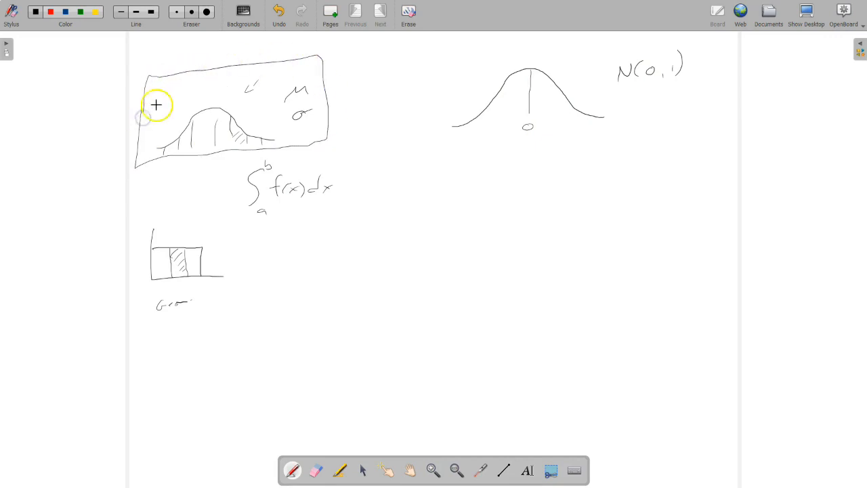
{"action": "mouse_move", "coordinate": [305, 104]}
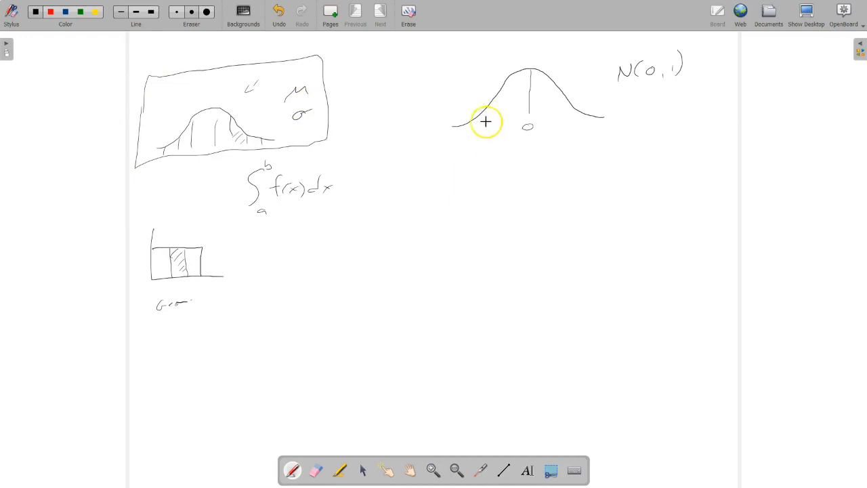
{"action": "mouse_move", "coordinate": [496, 122]}
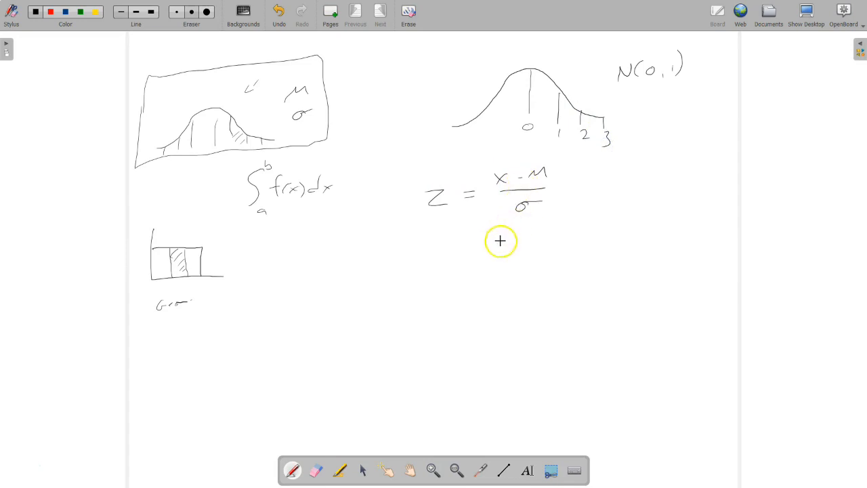
Step: Handwrite the example x = 75 = 1.7 under the z-score formula
{"action": "type", "text": "x = z"}
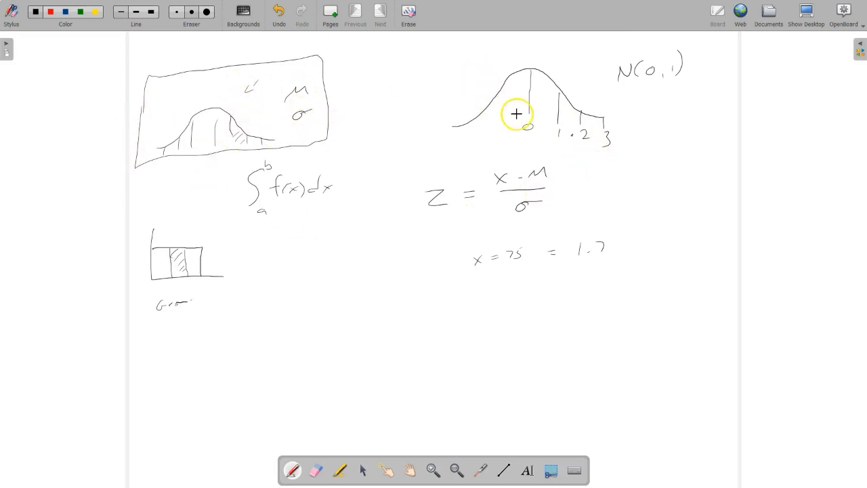
{"action": "mouse_move", "coordinate": [499, 111]}
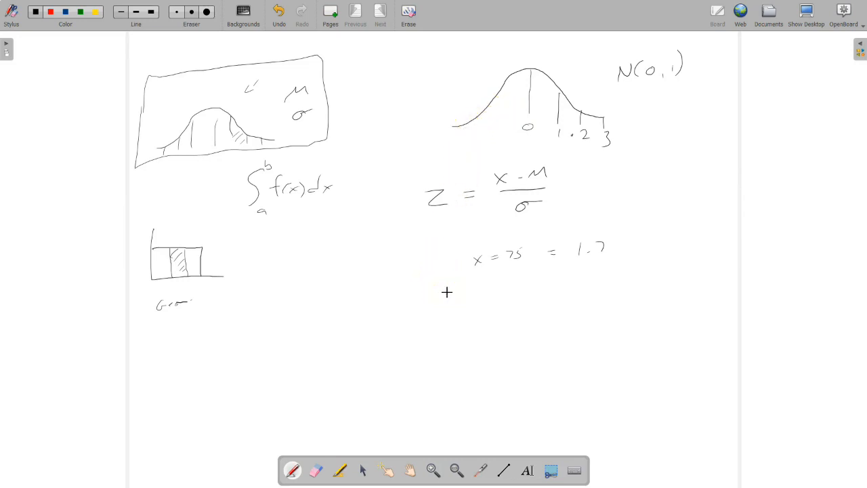
{"action": "mouse_move", "coordinate": [337, 326]}
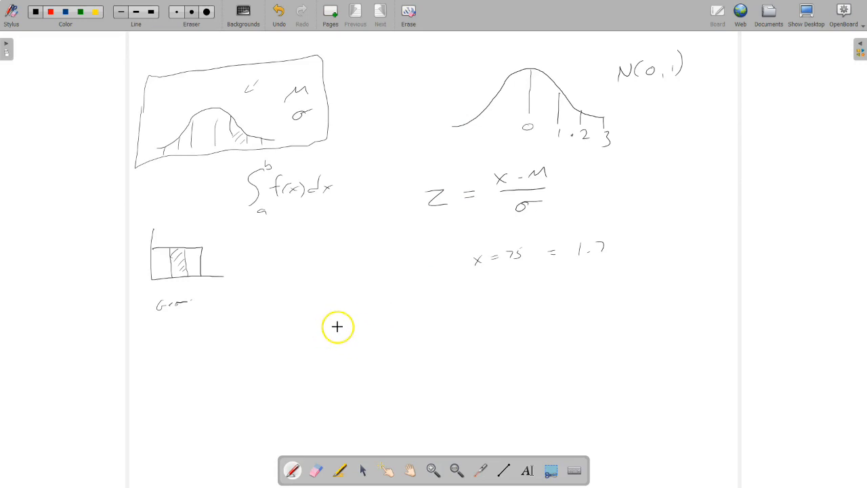
{"action": "mouse_move", "coordinate": [338, 346]}
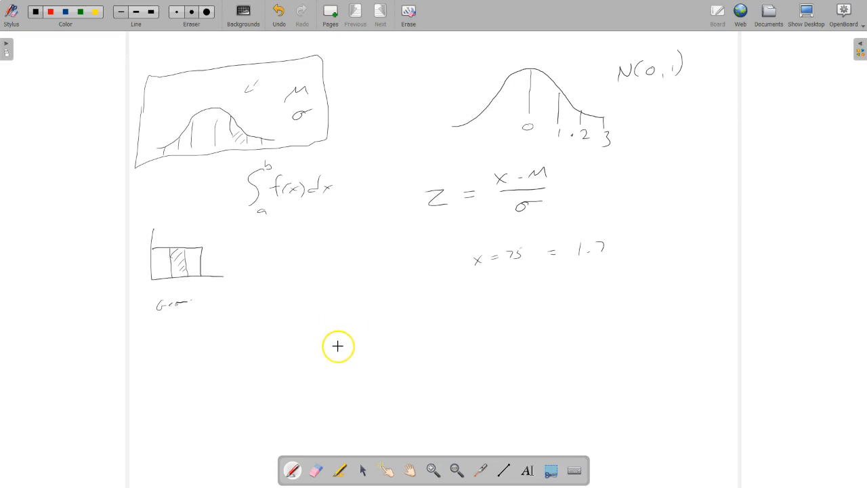
{"action": "mouse_move", "coordinate": [336, 350]}
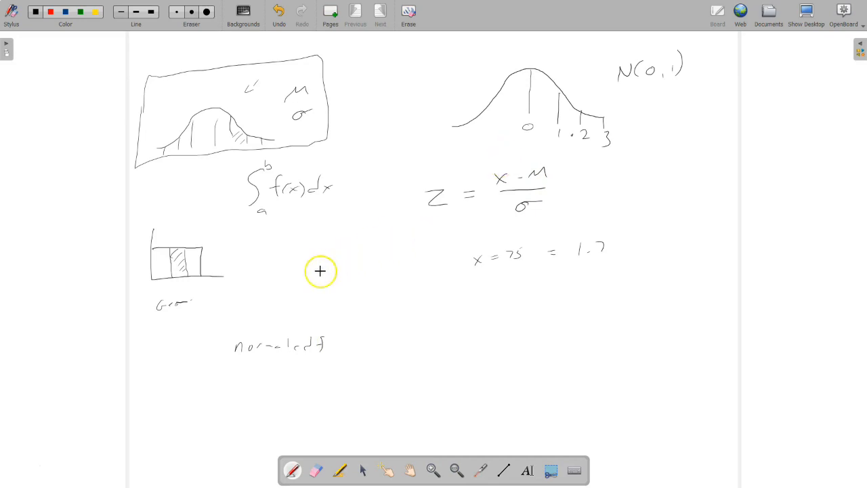
Step: Handwrite P(X=1) above 'normalcdf' in the lower left
{"action": "left_click_drag", "start_coordinate": [294, 281], "coordinate": [342, 283]}
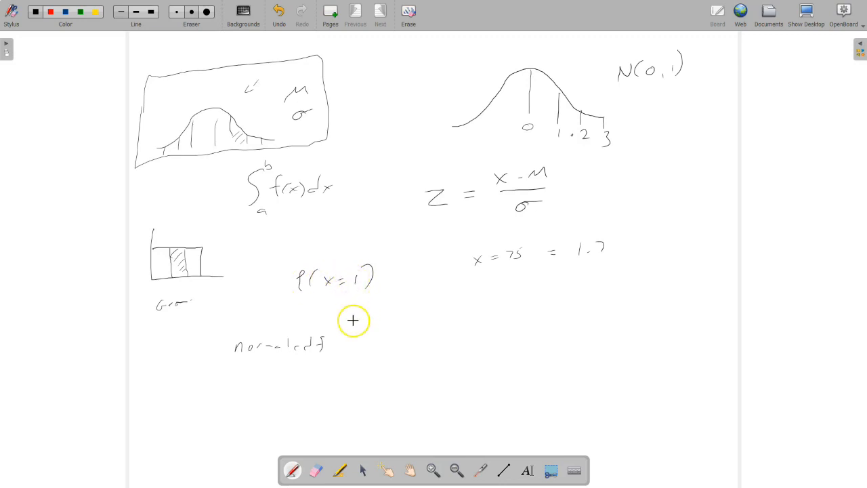
{"action": "mouse_move", "coordinate": [300, 374]}
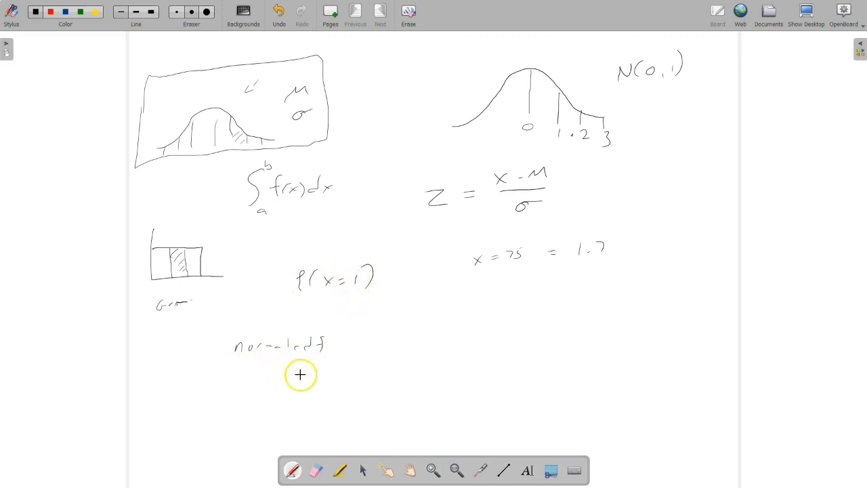
{"action": "mouse_move", "coordinate": [572, 311]}
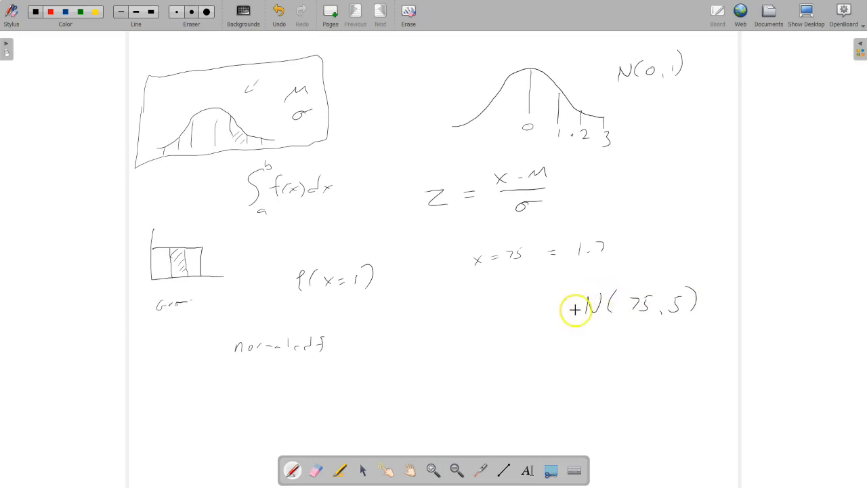
{"action": "mouse_move", "coordinate": [671, 307]}
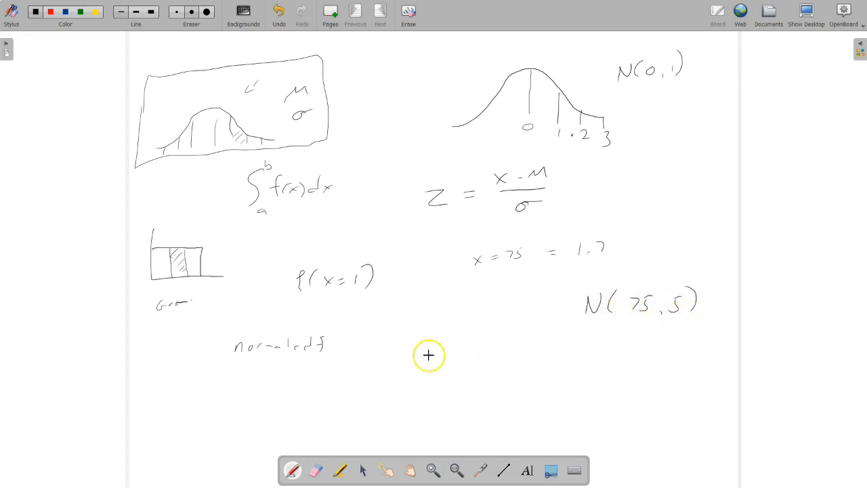
{"action": "mouse_move", "coordinate": [615, 348]}
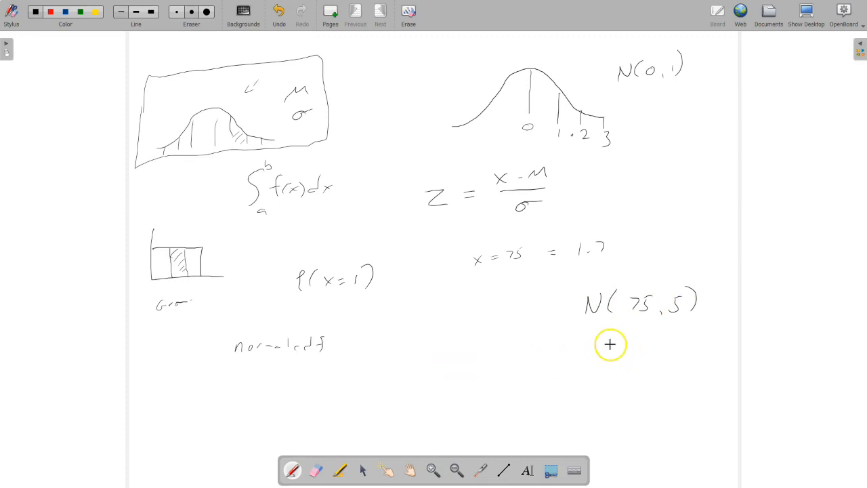
Step: Write the bounds 72, 82 beneath N(75, 5) on the right
{"action": "type", "text": "72 , 82"}
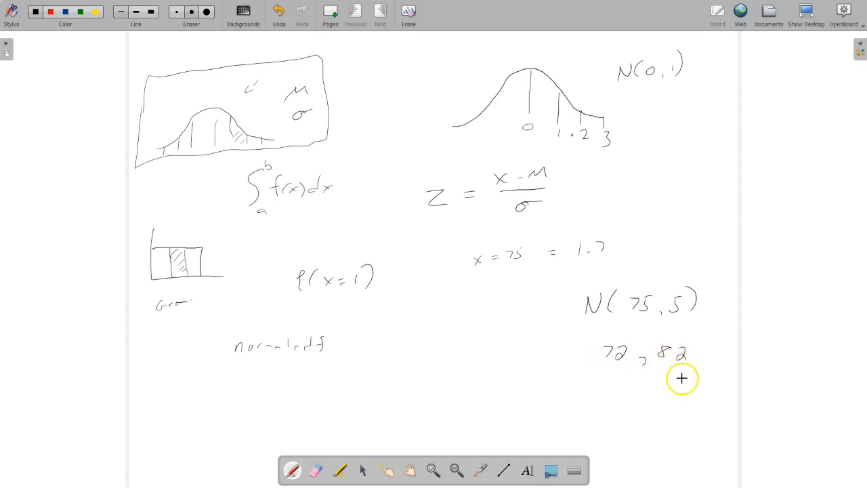
{"action": "mouse_move", "coordinate": [654, 301]}
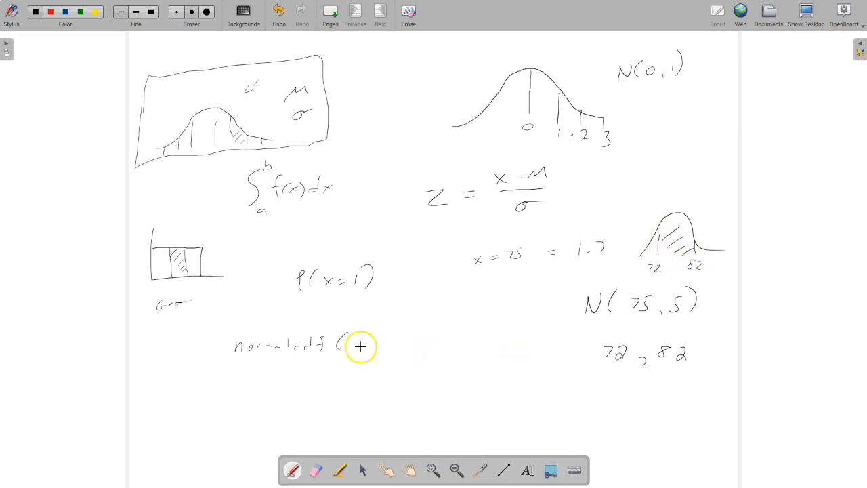
{"action": "mouse_move", "coordinate": [357, 338]}
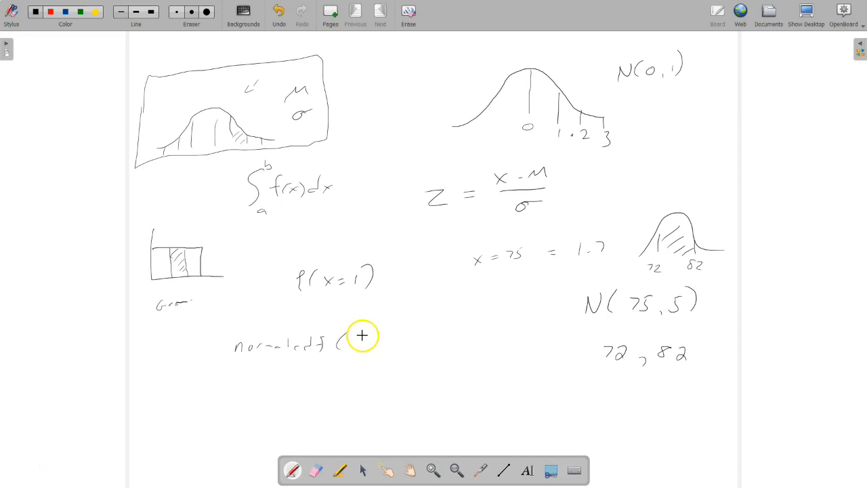
{"action": "mouse_move", "coordinate": [356, 336]}
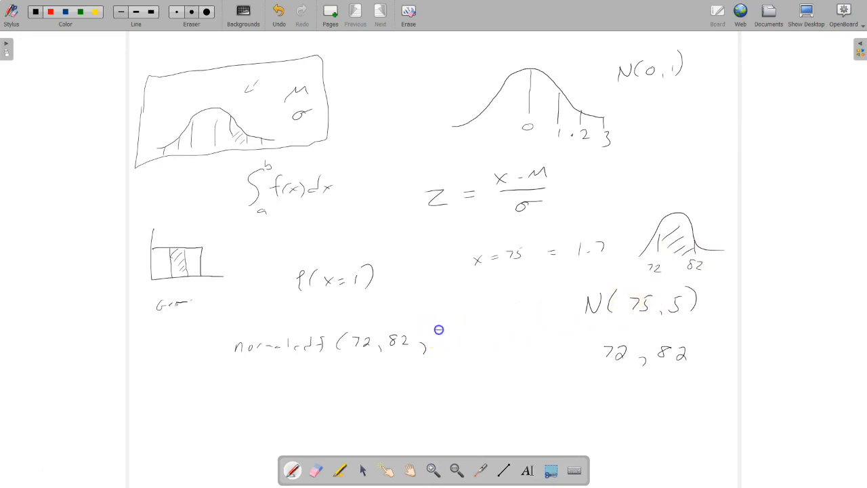
Step: Add mean 75 and standard deviation 5 to complete normalcdf(72, 82, 75, 5)
{"action": "left_click_drag", "start_coordinate": [440, 335], "coordinate": [479, 339]}
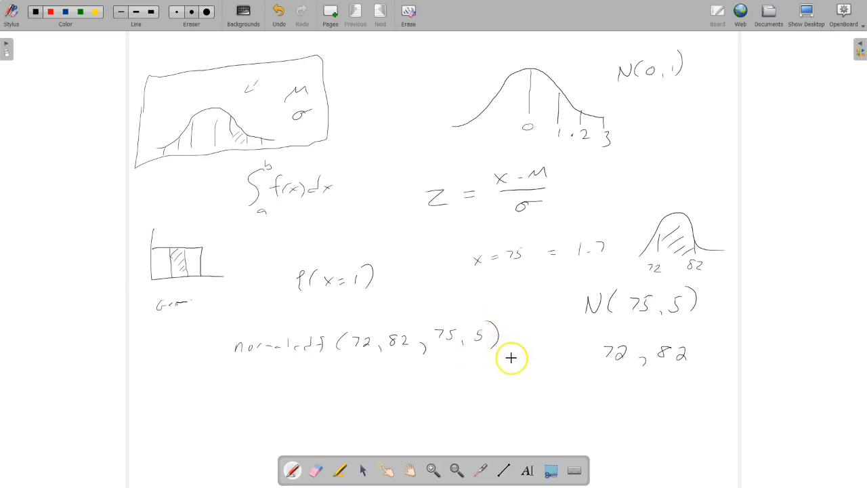
{"action": "mouse_move", "coordinate": [470, 364]}
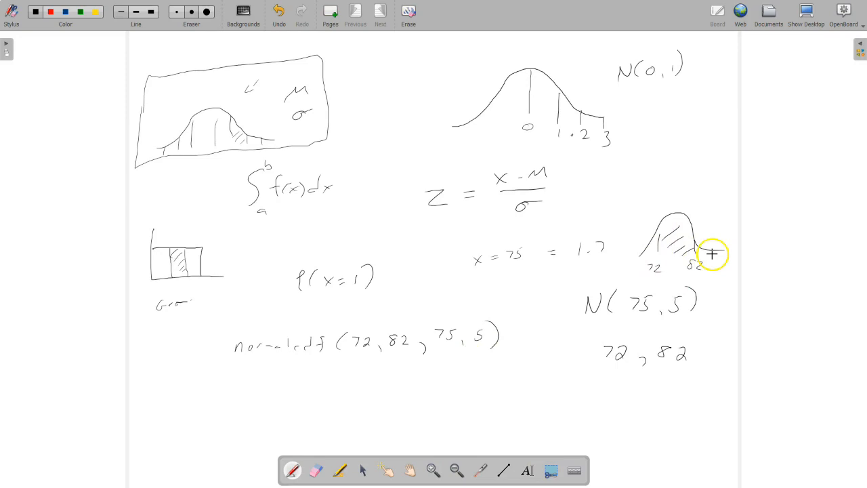
{"action": "mouse_move", "coordinate": [506, 209]}
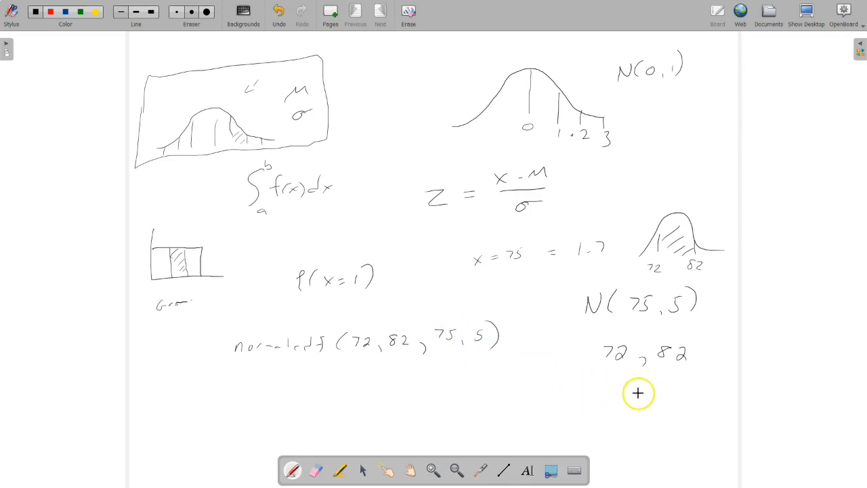
{"action": "mouse_move", "coordinate": [626, 394]}
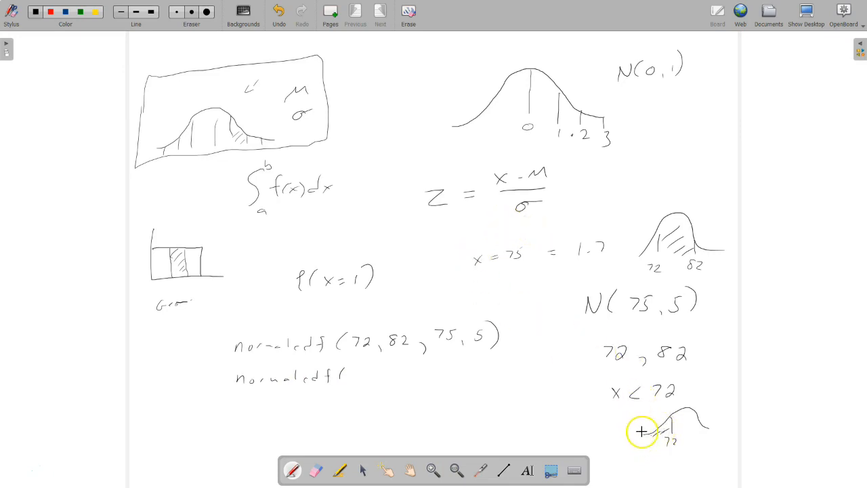
{"action": "mouse_move", "coordinate": [535, 432]}
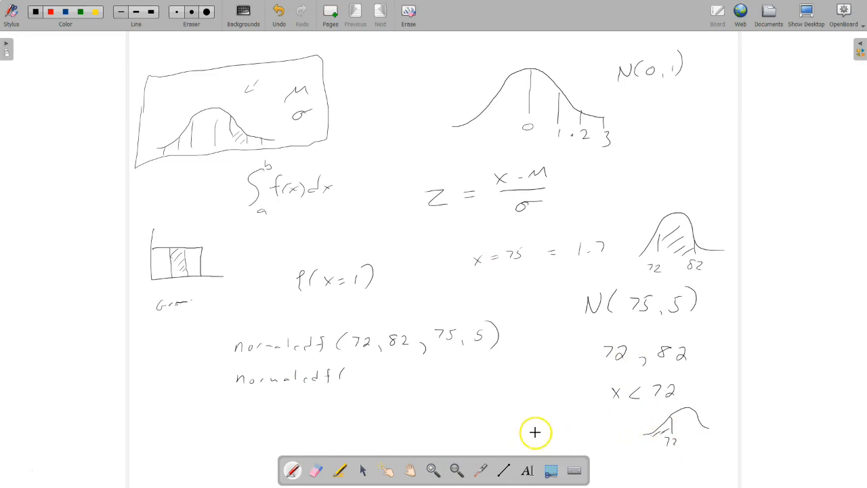
{"action": "mouse_move", "coordinate": [371, 373]}
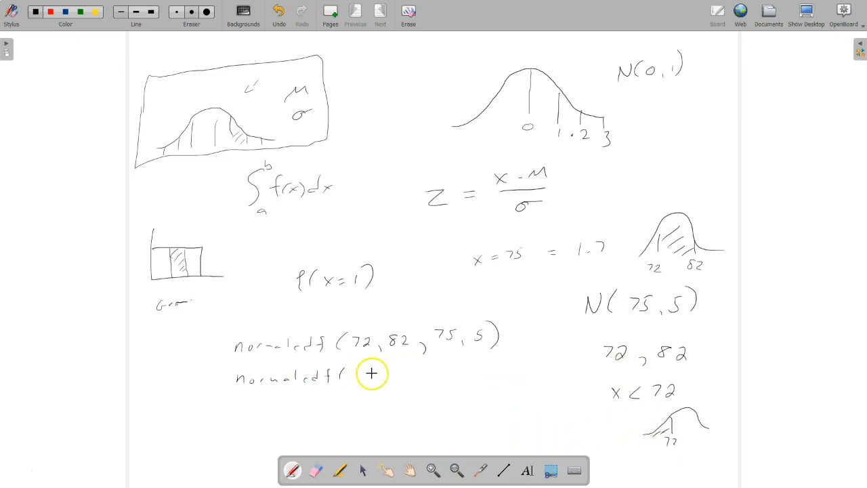
{"action": "mouse_move", "coordinate": [353, 373]}
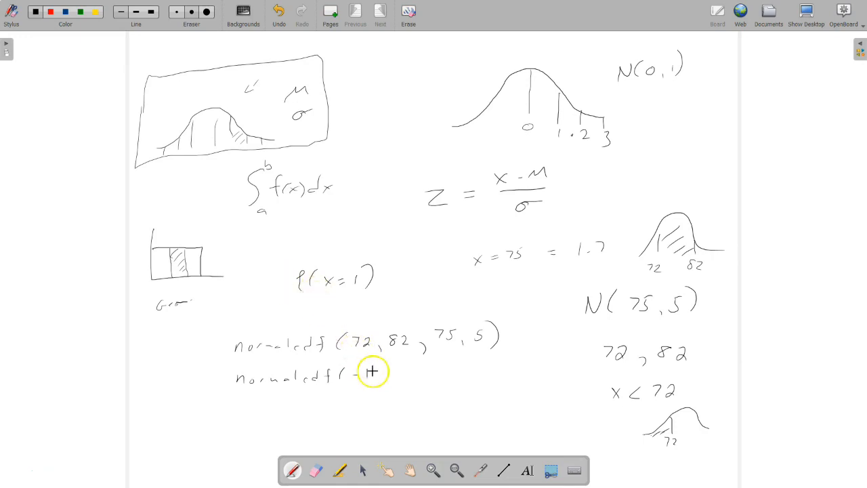
Step: Write -1e99 as the lower bound of a second normalcdf( line
{"action": "type", "text": "-le"}
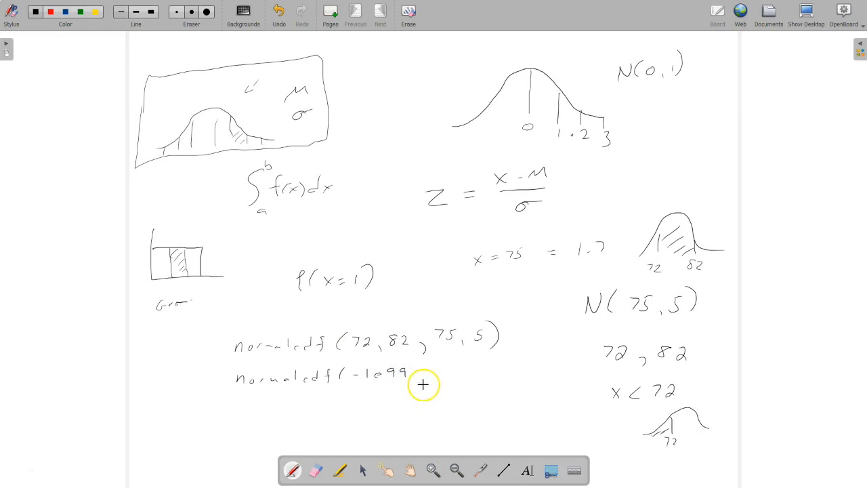
{"action": "mouse_move", "coordinate": [391, 382]}
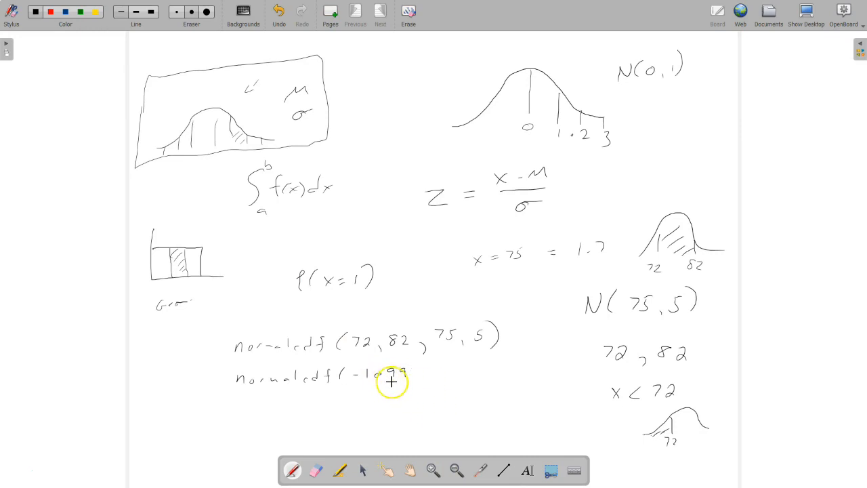
{"action": "mouse_move", "coordinate": [380, 383]}
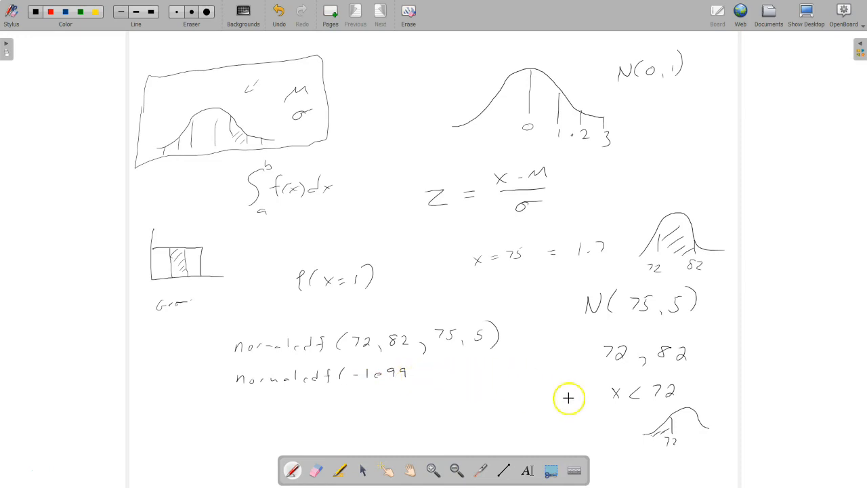
{"action": "mouse_move", "coordinate": [414, 397]}
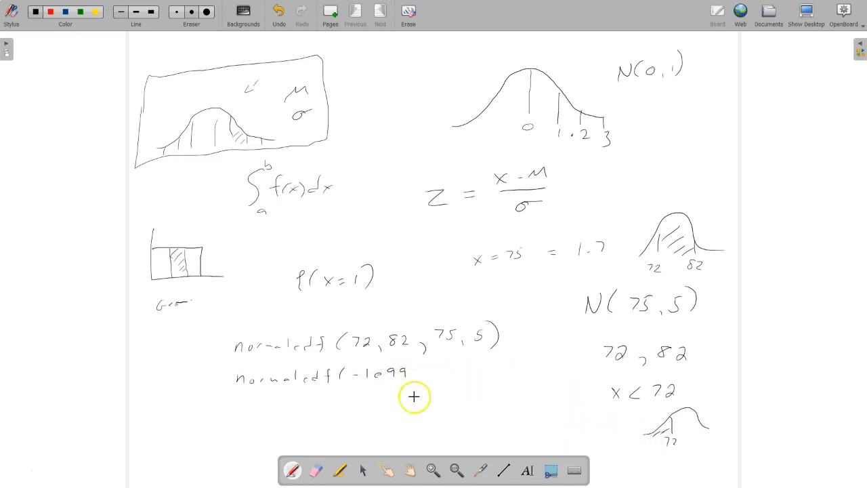
{"action": "mouse_move", "coordinate": [469, 397]}
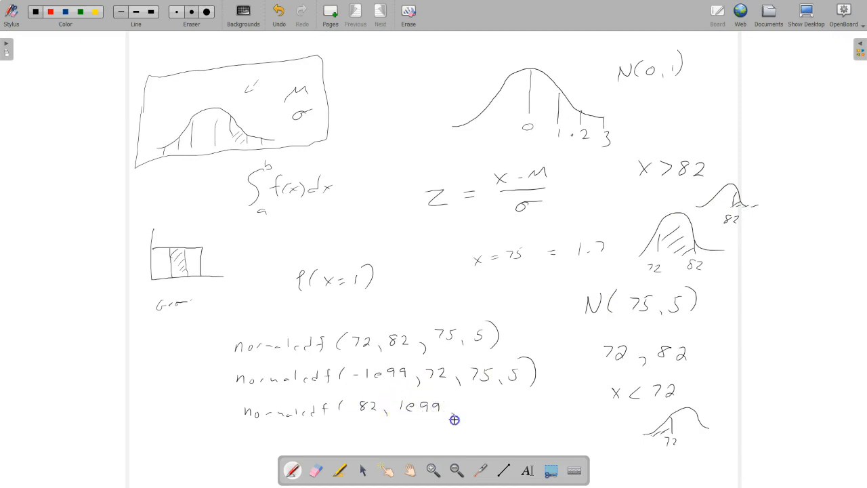
Step: Complete the tail commands normalcdf(-1e99,72,75,5) and normalcdf(82,1e99,75,5)
{"action": "type", "text": "75, 5)"}
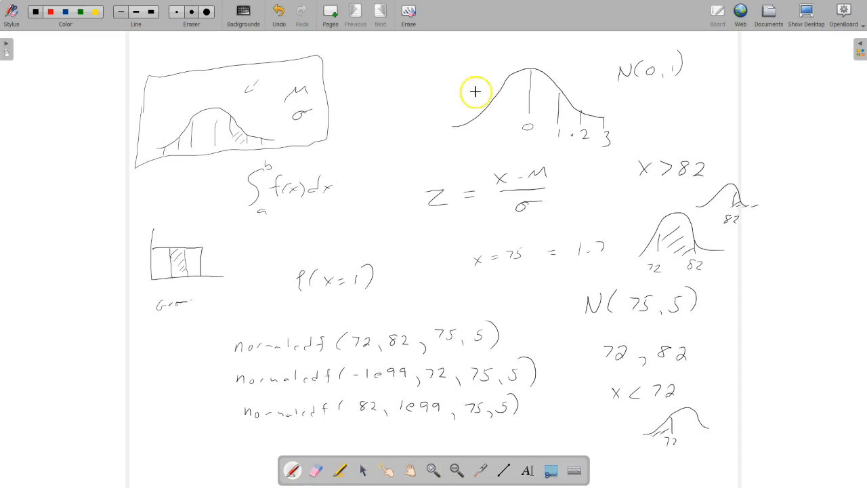
Step: Add a new blank page for more notes
{"action": "left_click", "coordinate": [329, 12]}
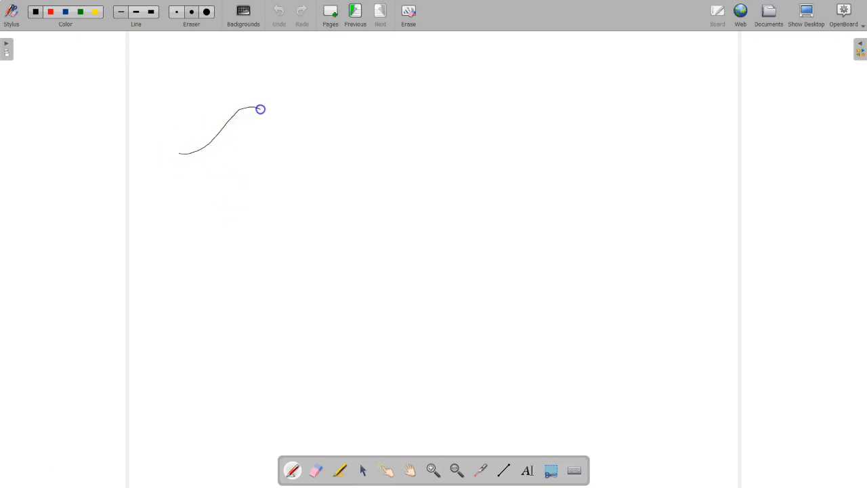
Step: Draw the rising and falling sides of a bell curve for the invnorm(.75,70,5) example
{"action": "left_click_drag", "start_coordinate": [261, 109], "coordinate": [320, 158]}
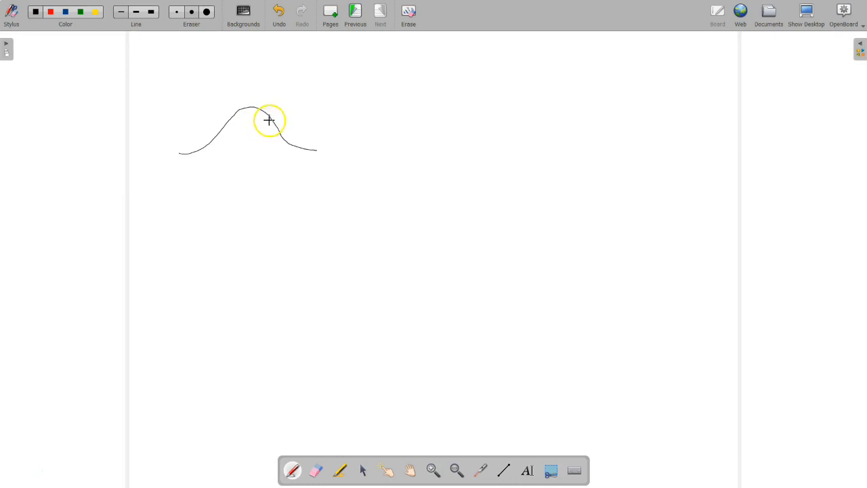
{"action": "left_click_drag", "start_coordinate": [237, 128], "coordinate": [265, 143]}
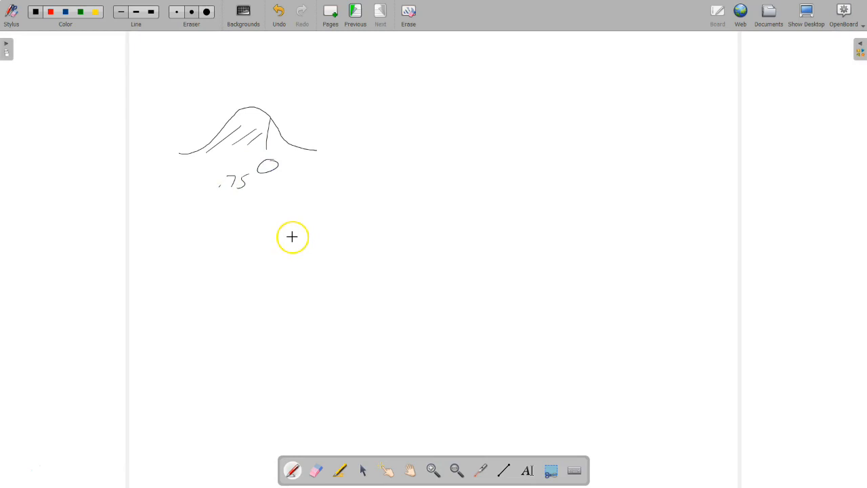
{"action": "mouse_move", "coordinate": [322, 213]}
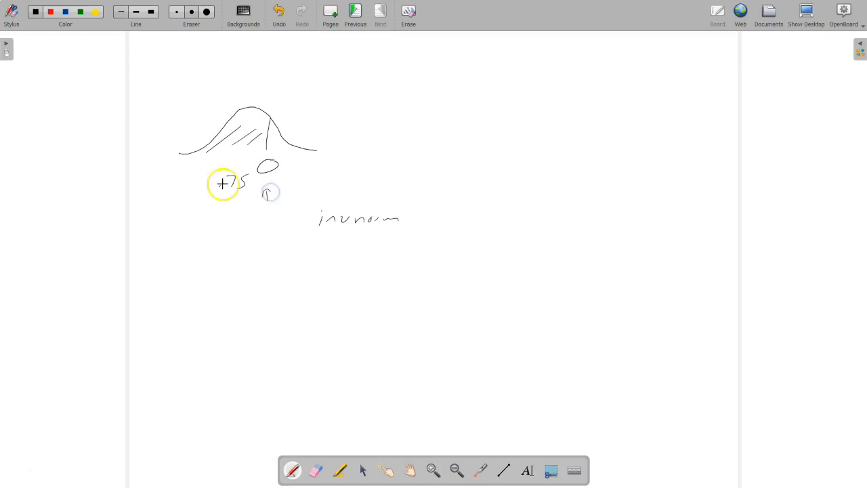
{"action": "mouse_move", "coordinate": [389, 233]}
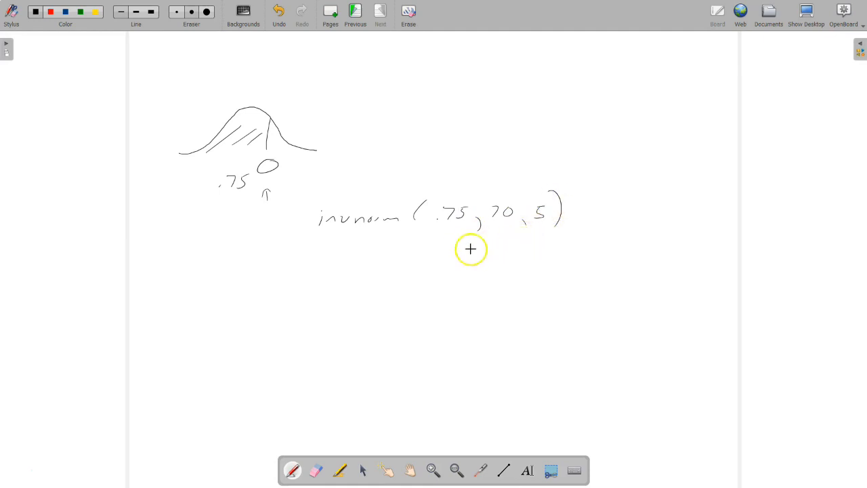
{"action": "mouse_move", "coordinate": [244, 201]}
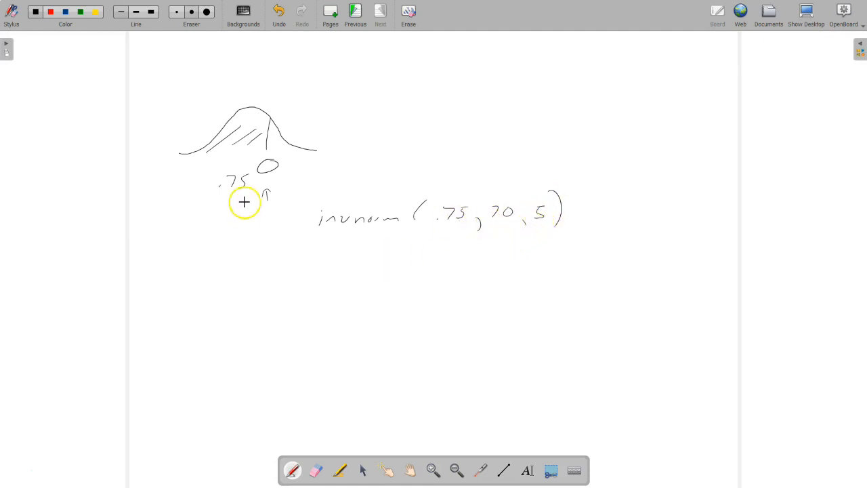
{"action": "mouse_move", "coordinate": [283, 168]}
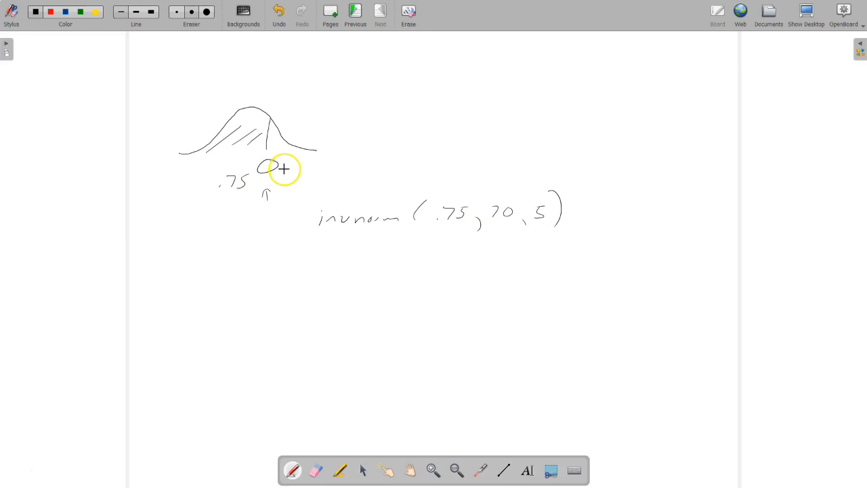
{"action": "mouse_move", "coordinate": [352, 233]}
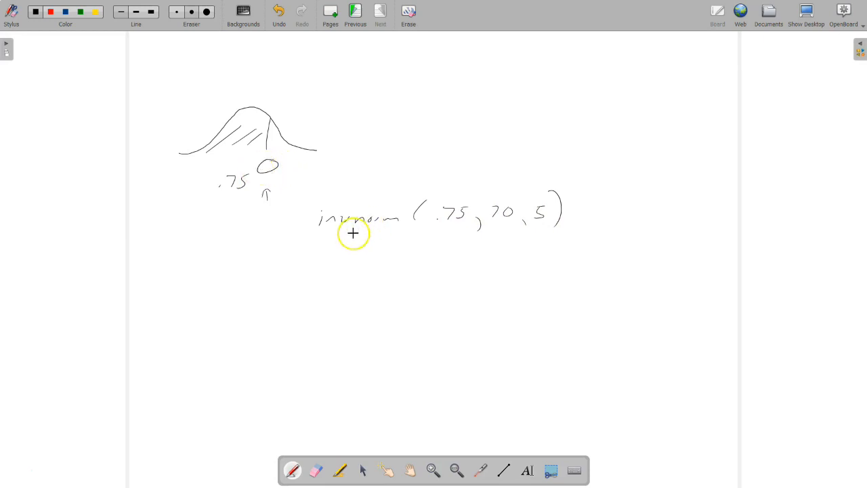
{"action": "mouse_move", "coordinate": [194, 318]}
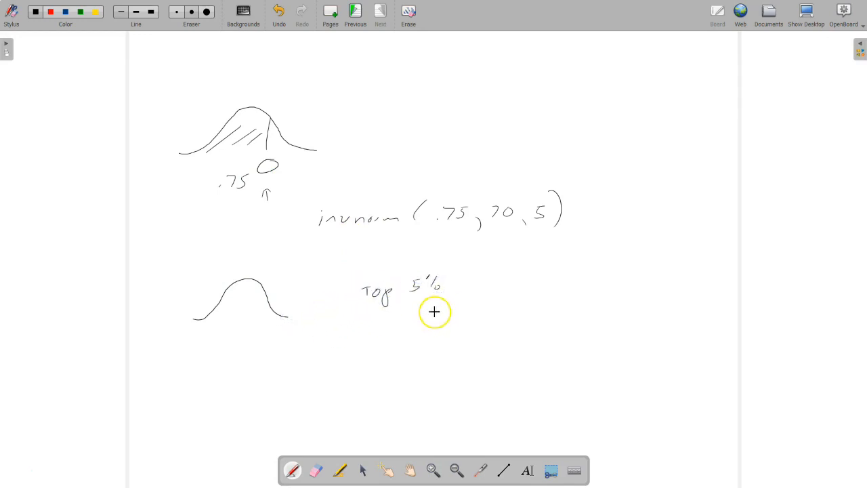
{"action": "mouse_move", "coordinate": [418, 316]}
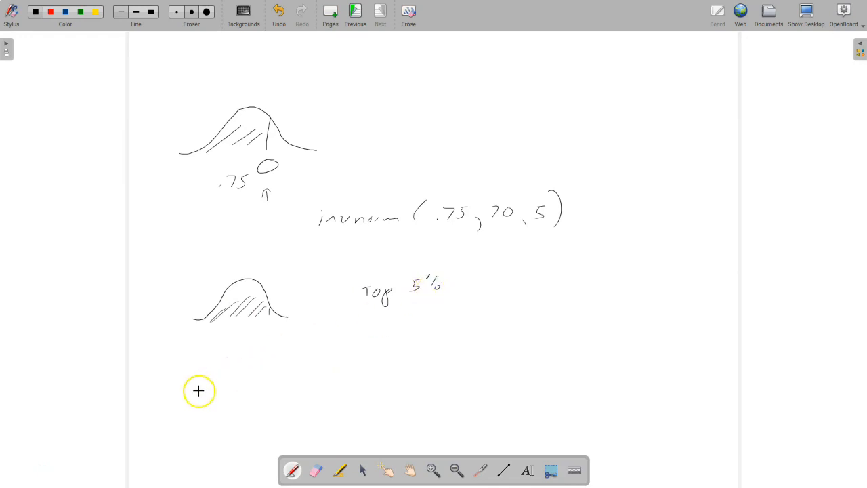
Step: Sketch a lower bell curve with a tail cutoff and begin writing invnorm(.95
{"action": "left_click_drag", "start_coordinate": [197, 389], "coordinate": [294, 386]}
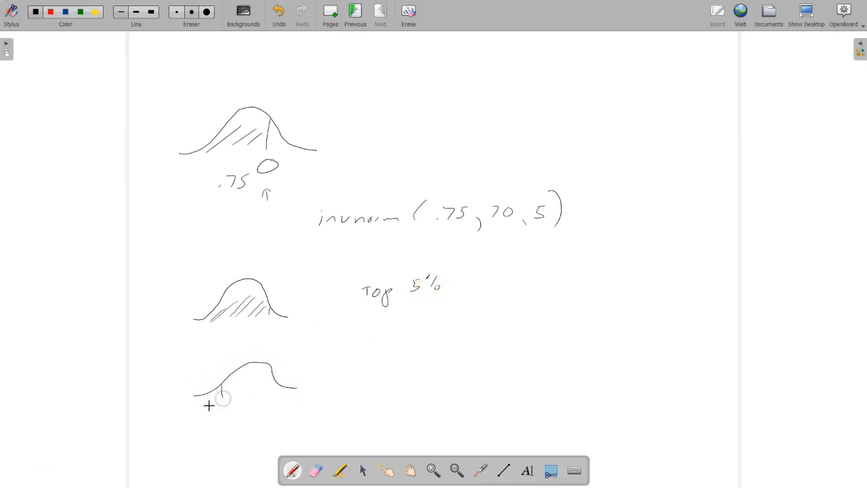
{"action": "left_click_drag", "start_coordinate": [217, 390], "coordinate": [203, 406]}
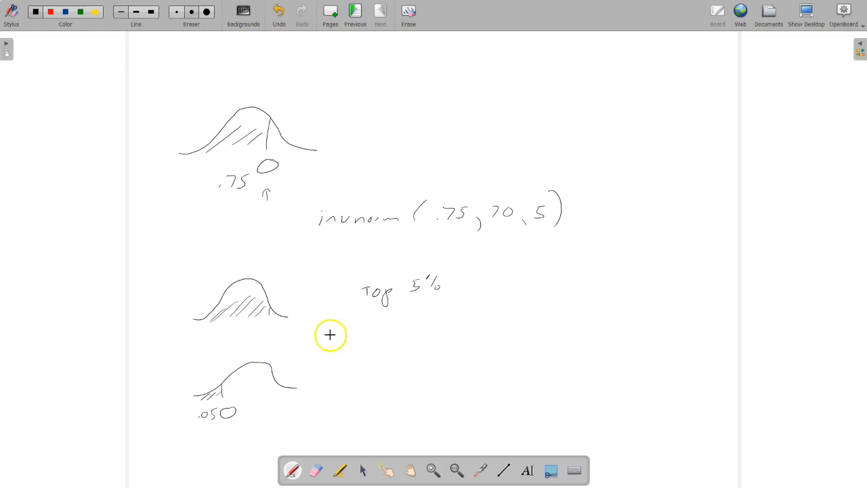
{"action": "left_click_drag", "start_coordinate": [330, 336], "coordinate": [387, 337]}
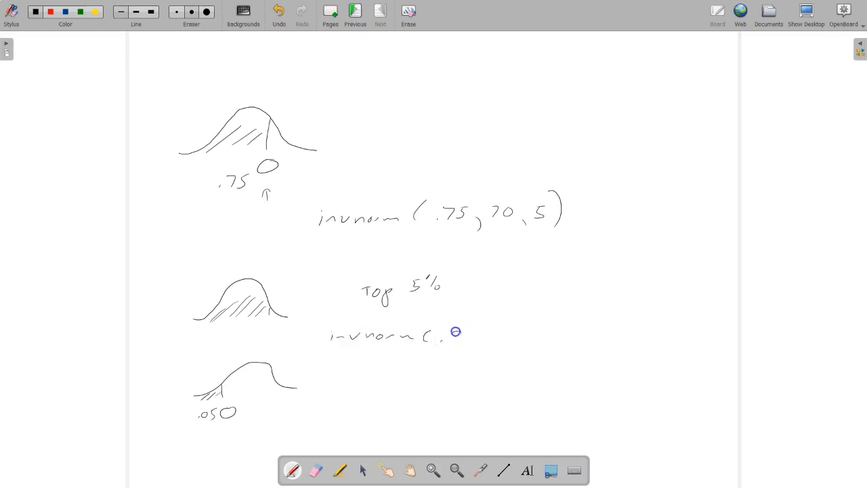
{"action": "type", "text": "95"}
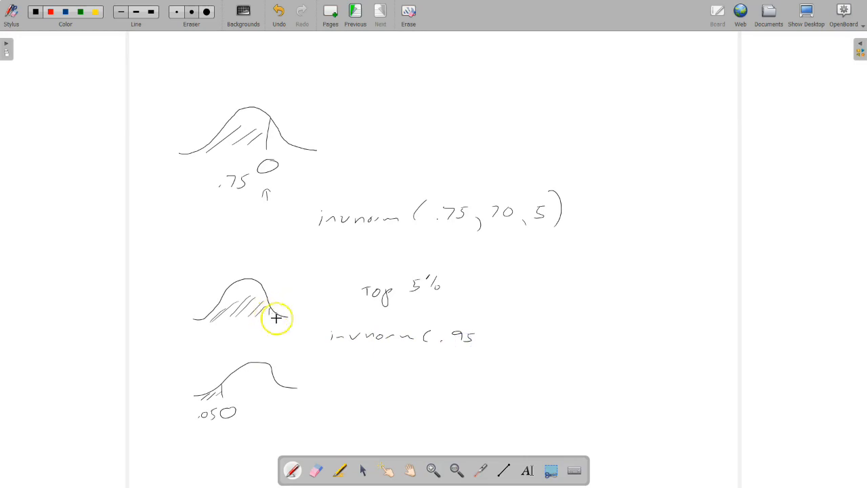